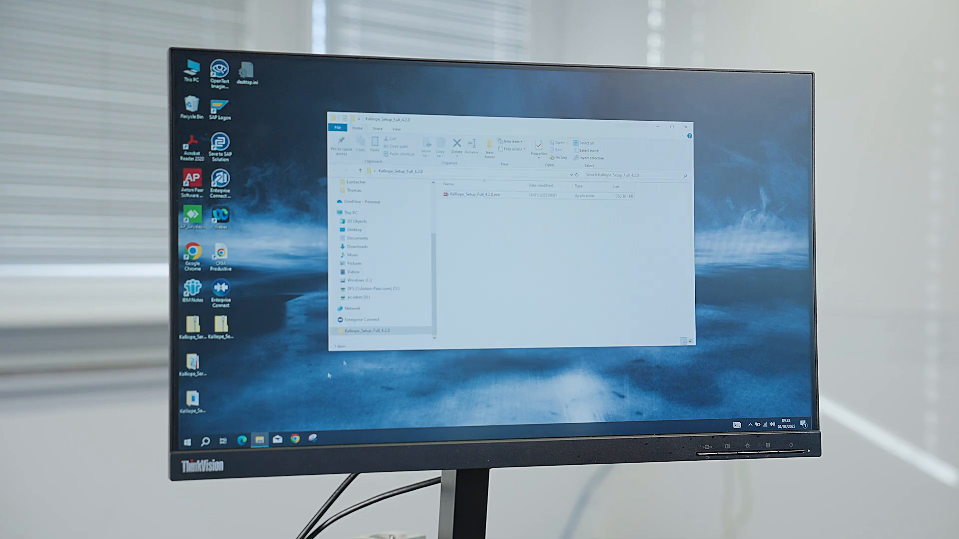
# Step: Select the Kalliope_Setup_Full_4.2.0 setup .exe in File Explorer and run it
pyautogui.click(496, 195)
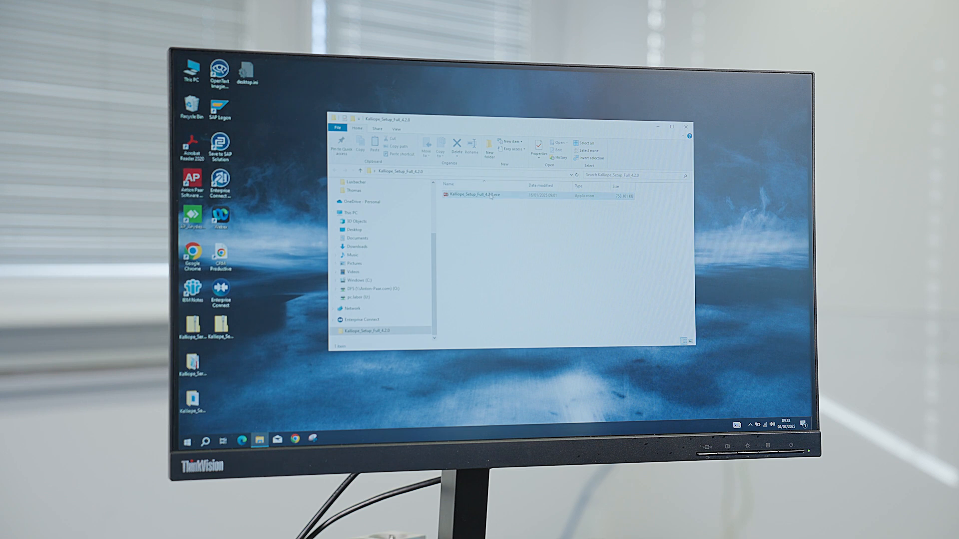
pyautogui.click(483, 196)
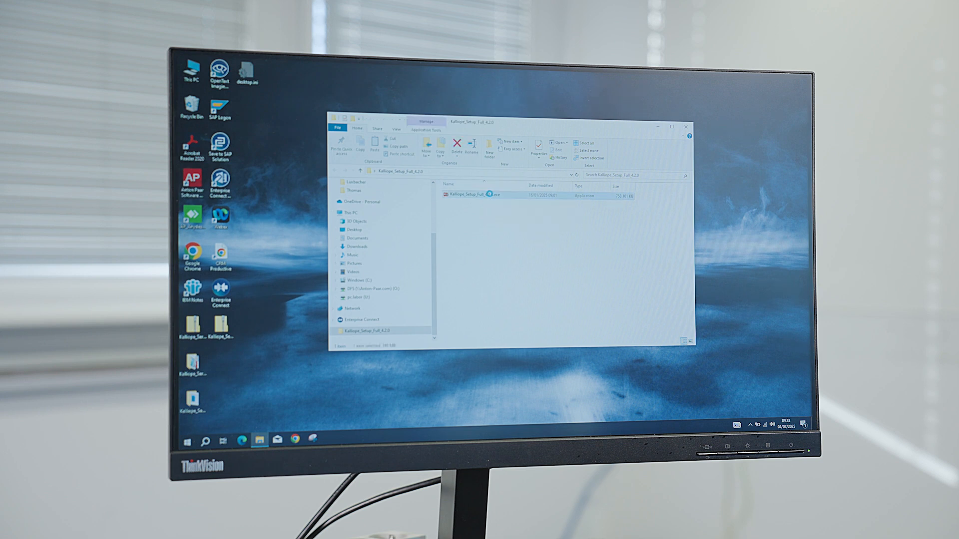
pyautogui.rightClick(474, 194)
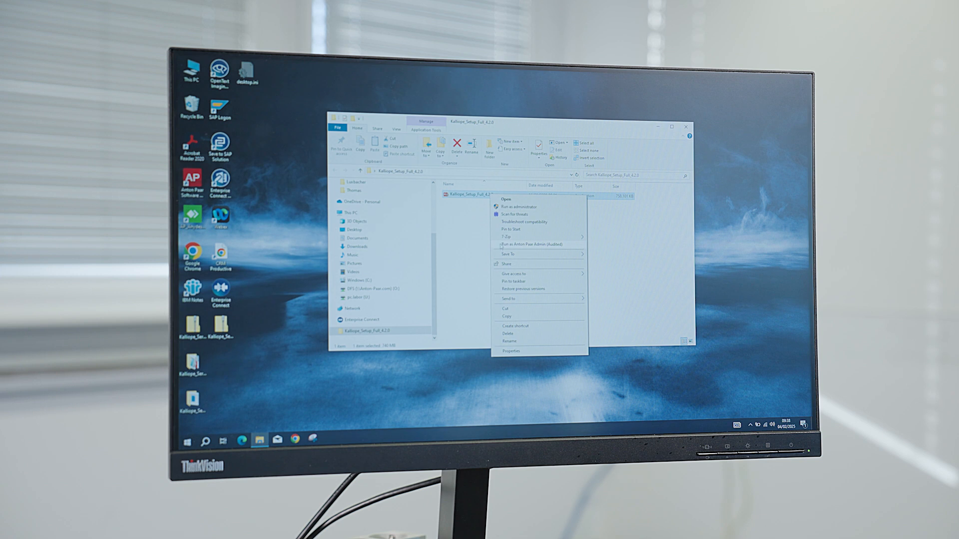
pyautogui.click(505, 199)
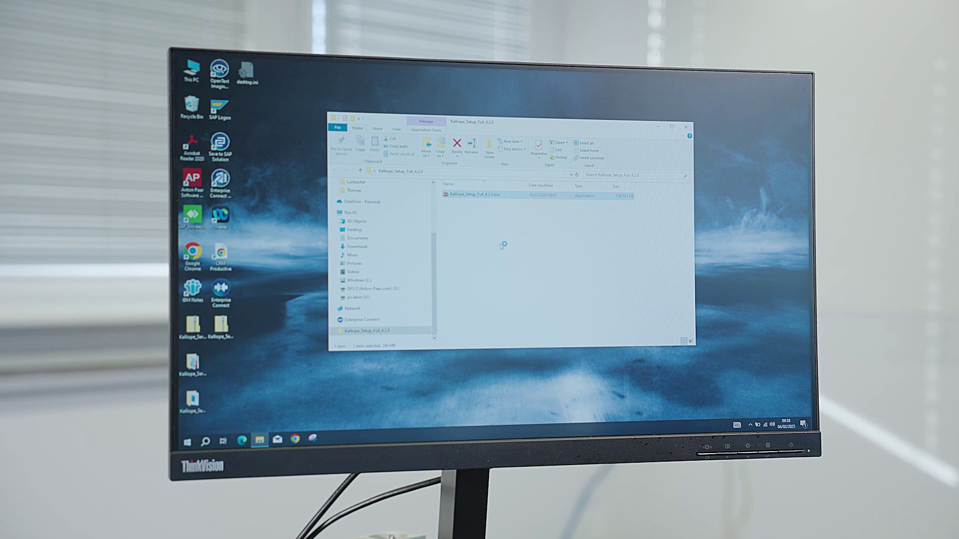
pyautogui.doubleClick(500, 196)
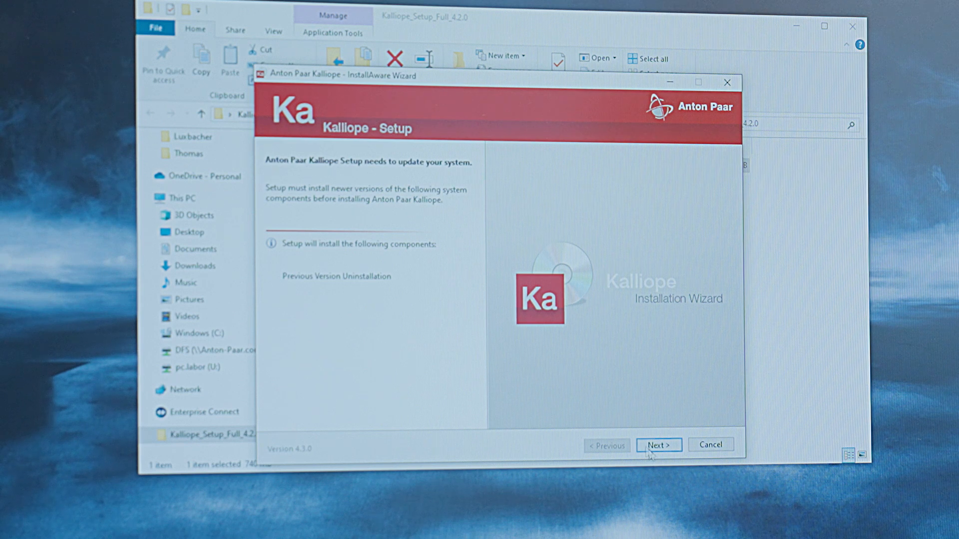
# Step: Continue past the system update notice to proceed with the Kalliope installation
pyautogui.click(659, 444)
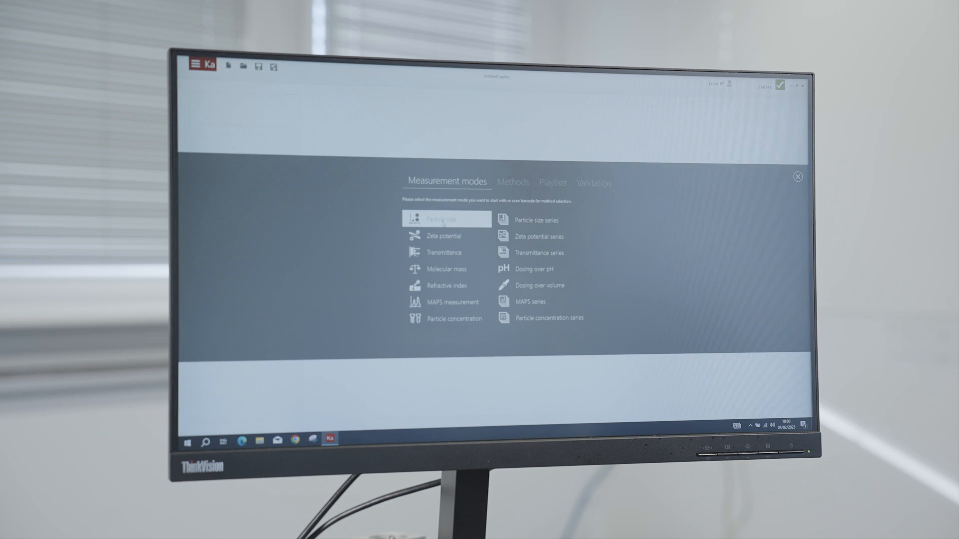
# Step: Create a 'particle size' measurement using a Disposable cell and Side scatter (90°) angle
pyautogui.click(446, 219)
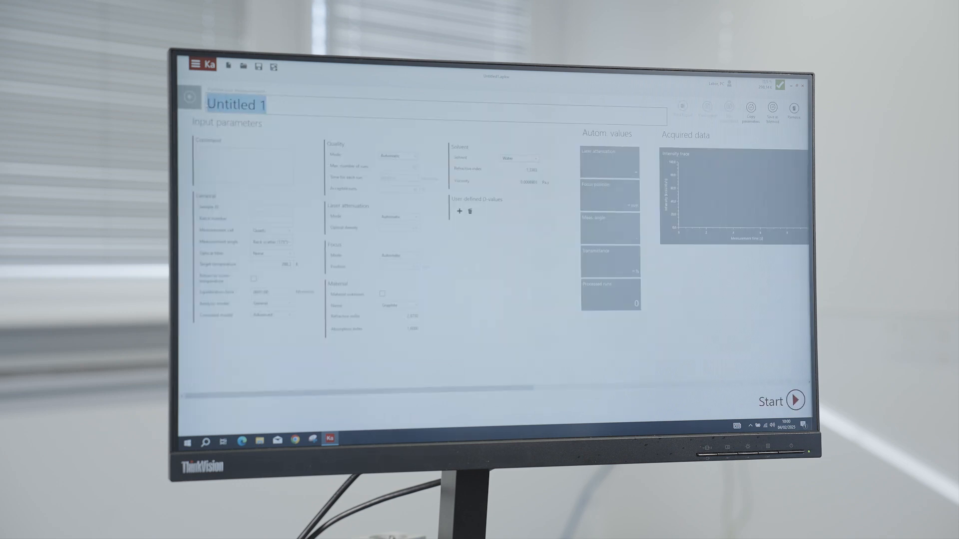
pyautogui.write('particle')
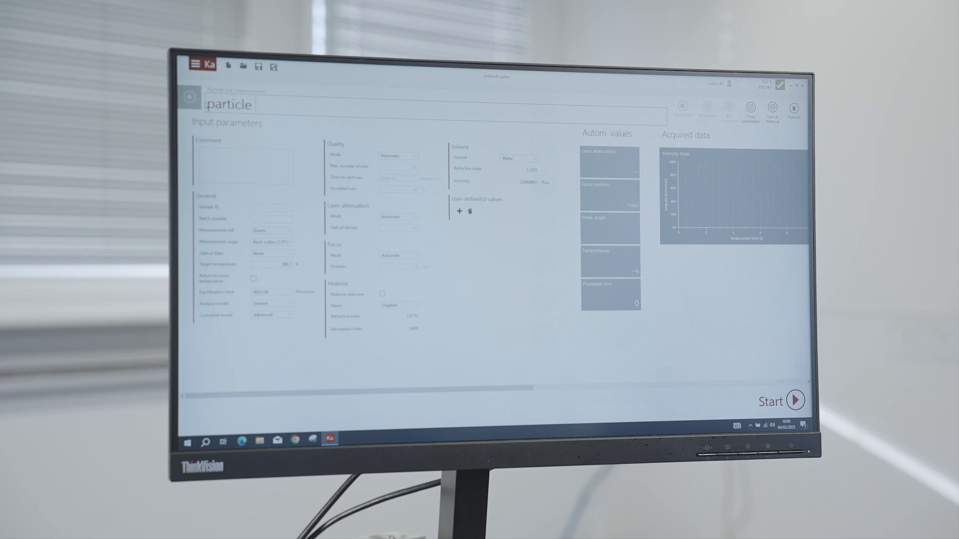
pyautogui.write('size')
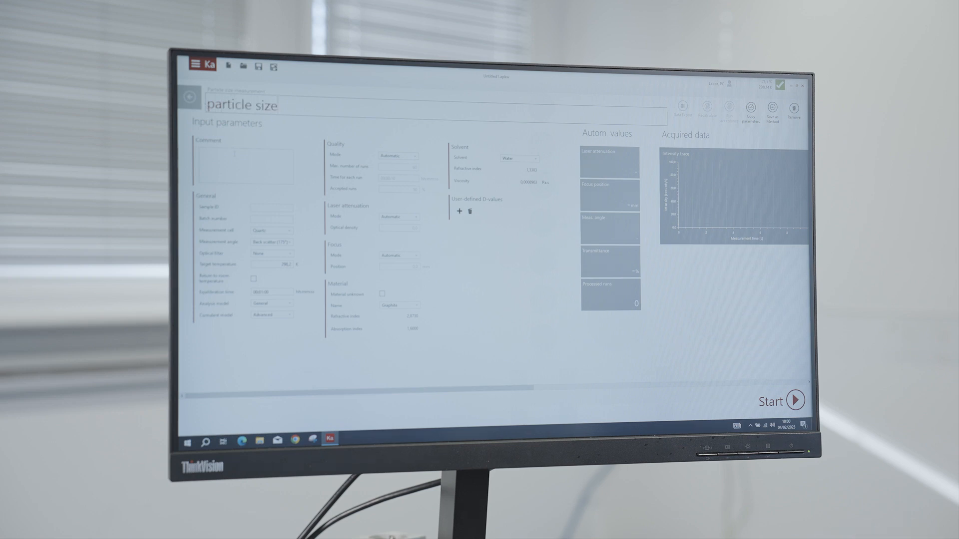
pyautogui.click(270, 230)
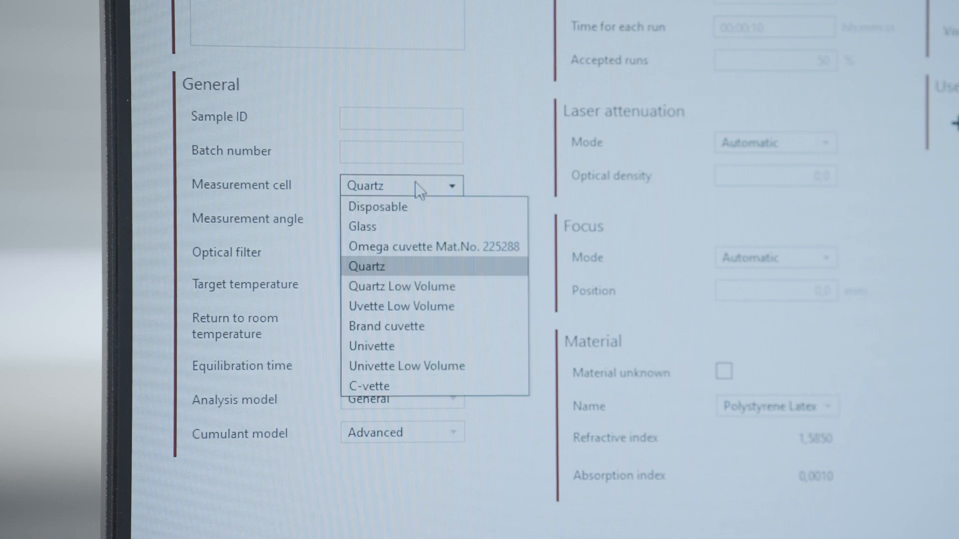
pyautogui.click(378, 206)
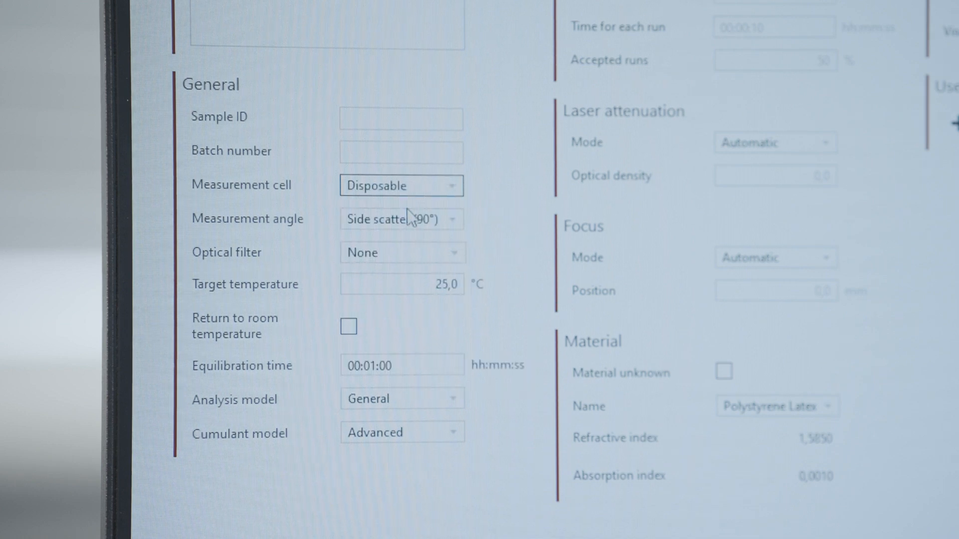
pyautogui.click(400, 219)
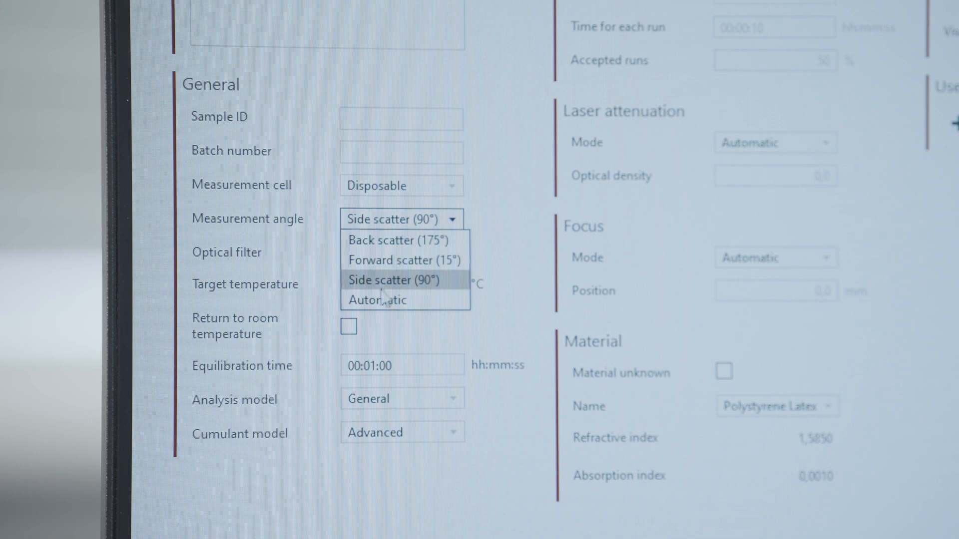
pyautogui.click(378, 300)
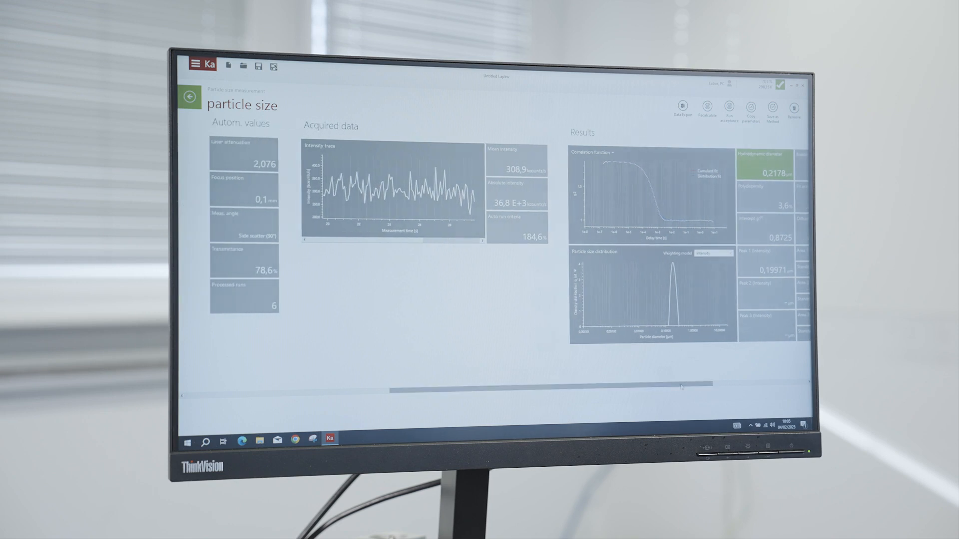
# Step: Close the finished particle size measurement to return to the empty start screen
pyautogui.click(189, 98)
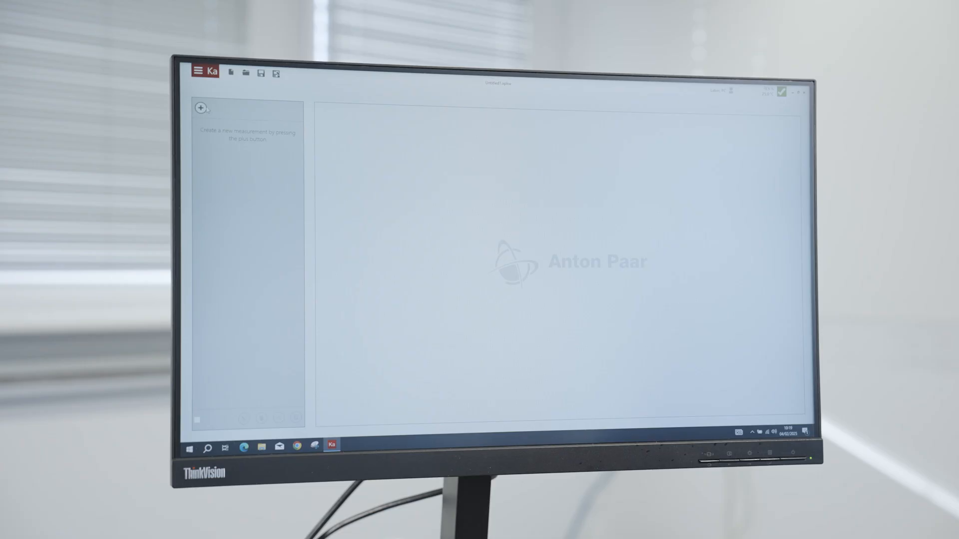
pyautogui.click(200, 108)
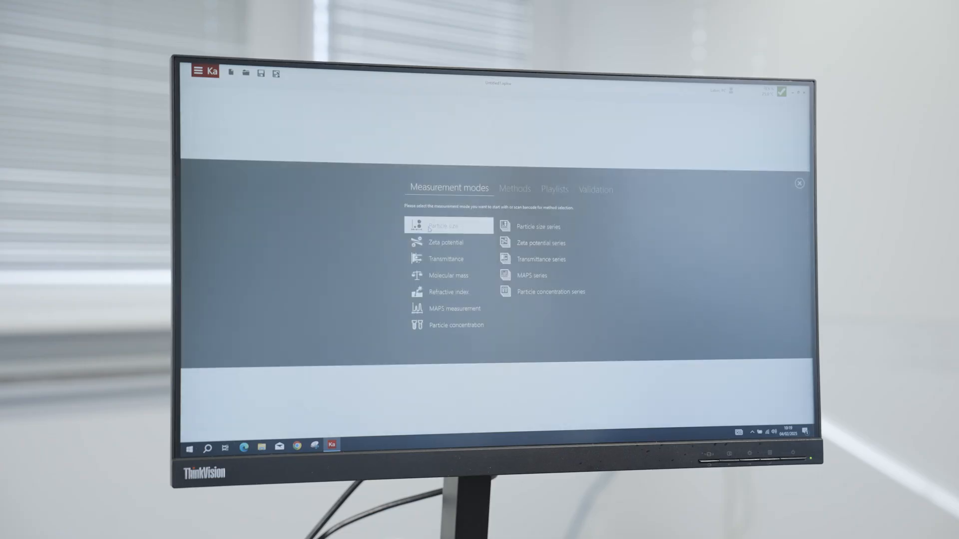
pyautogui.click(449, 225)
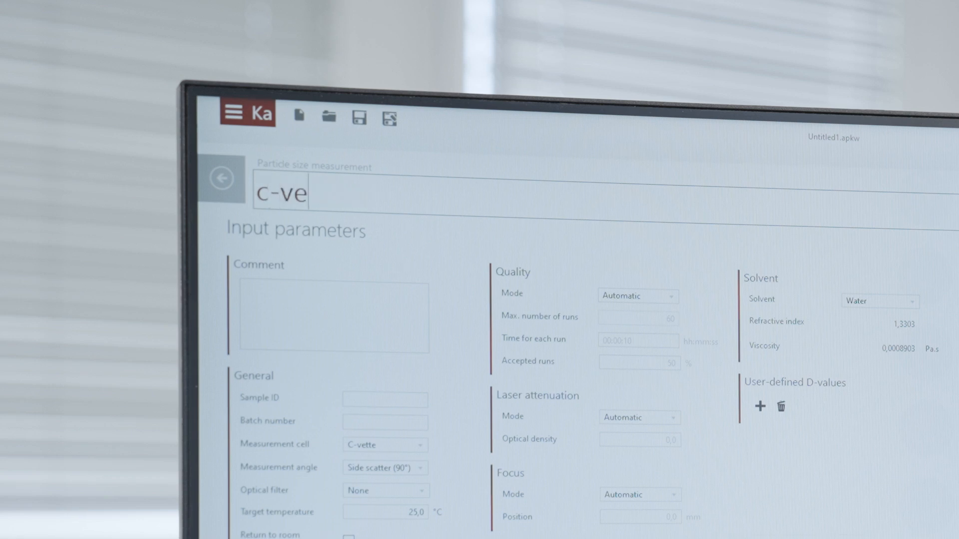
pyautogui.write('tte')
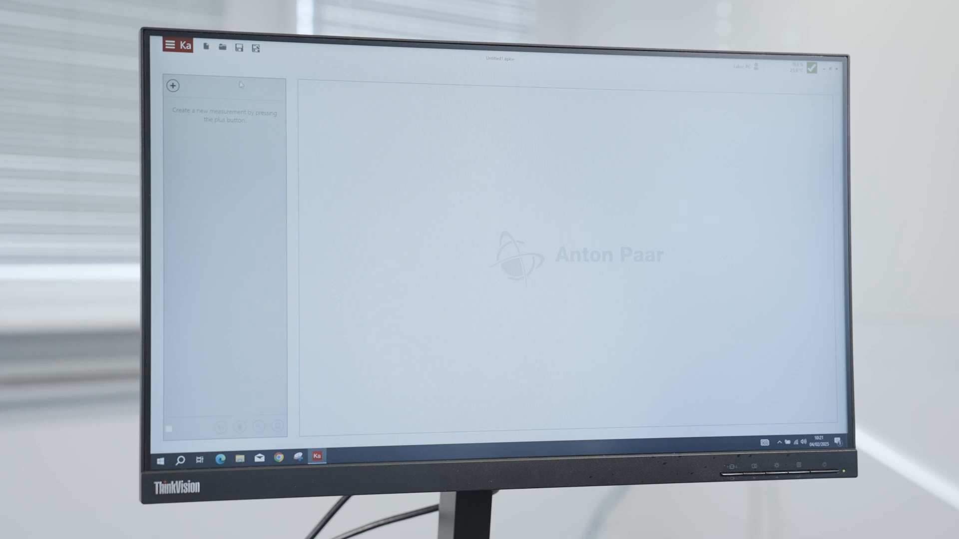
# Step: Create a MAPS measurement named 'maps' with Polystyrene Latex material and start it
pyautogui.click(172, 85)
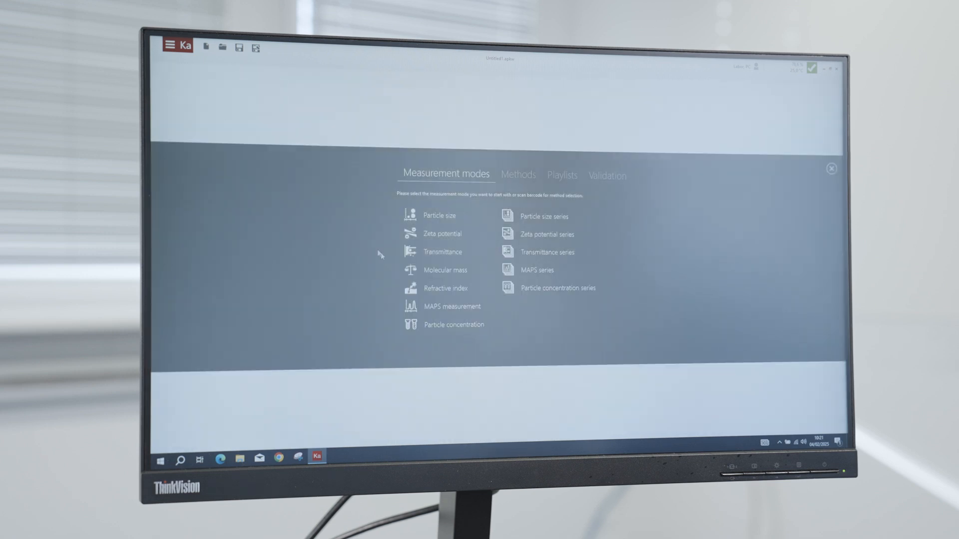
pyautogui.click(453, 306)
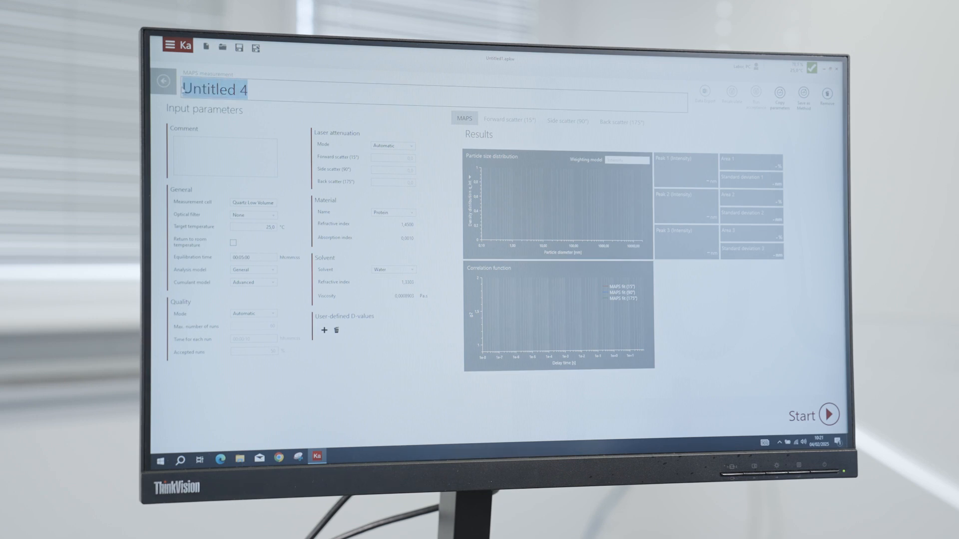
pyautogui.write('maps')
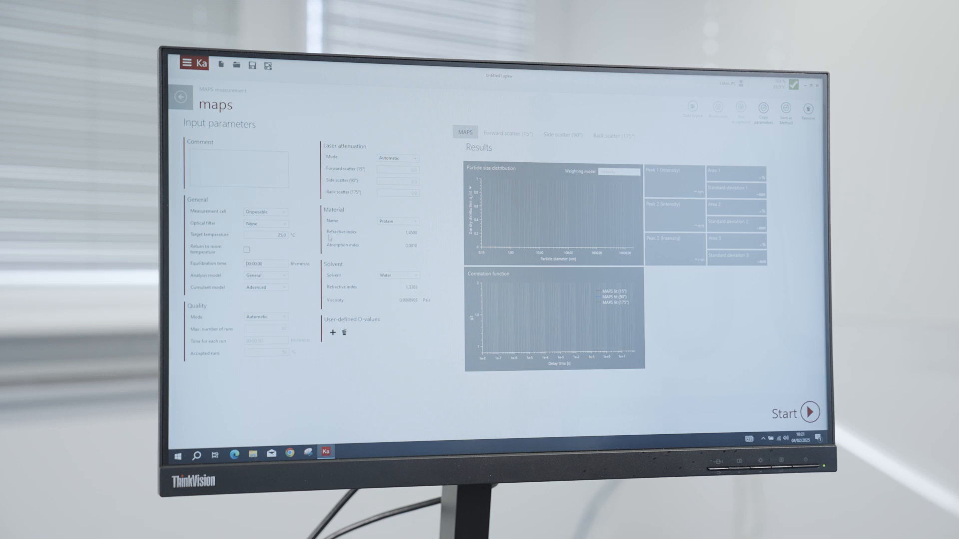
pyautogui.click(416, 221)
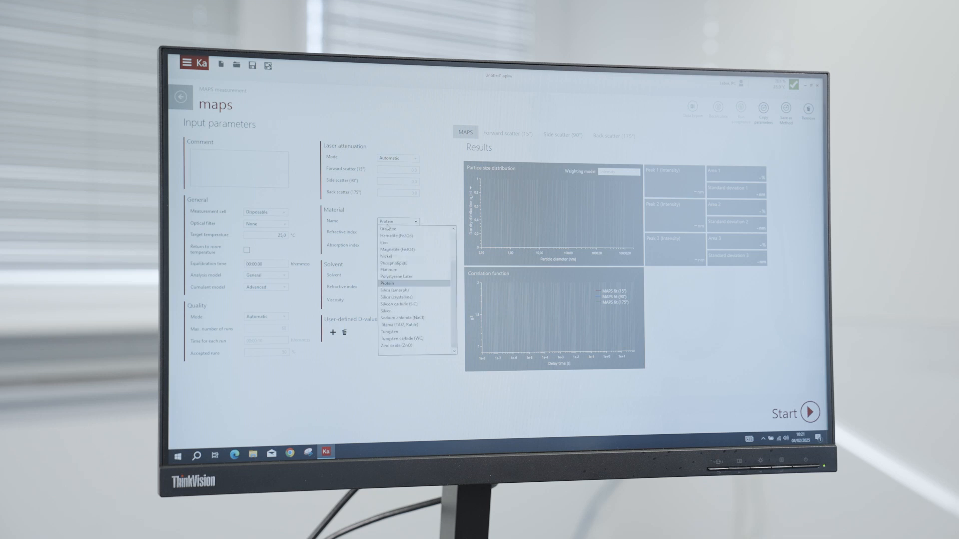
pyautogui.click(395, 275)
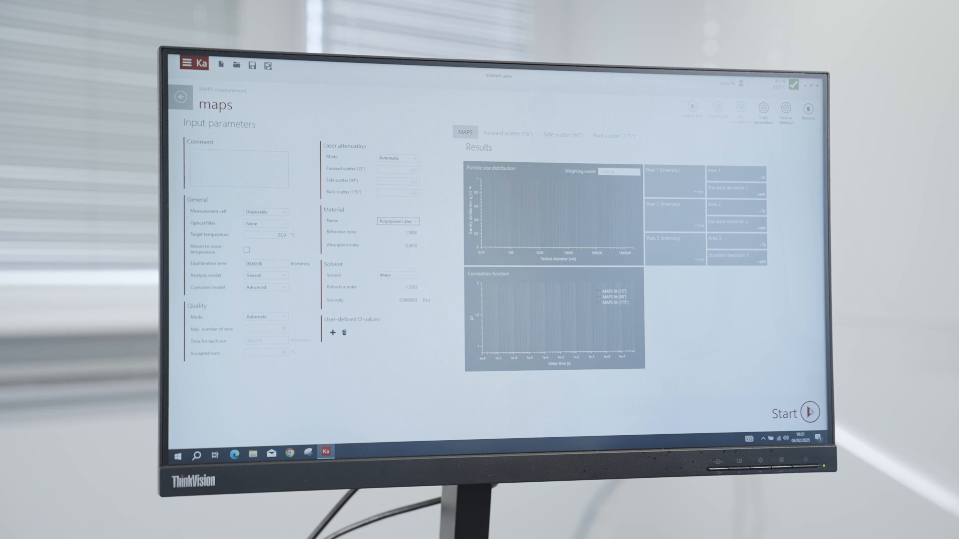
pyautogui.click(812, 412)
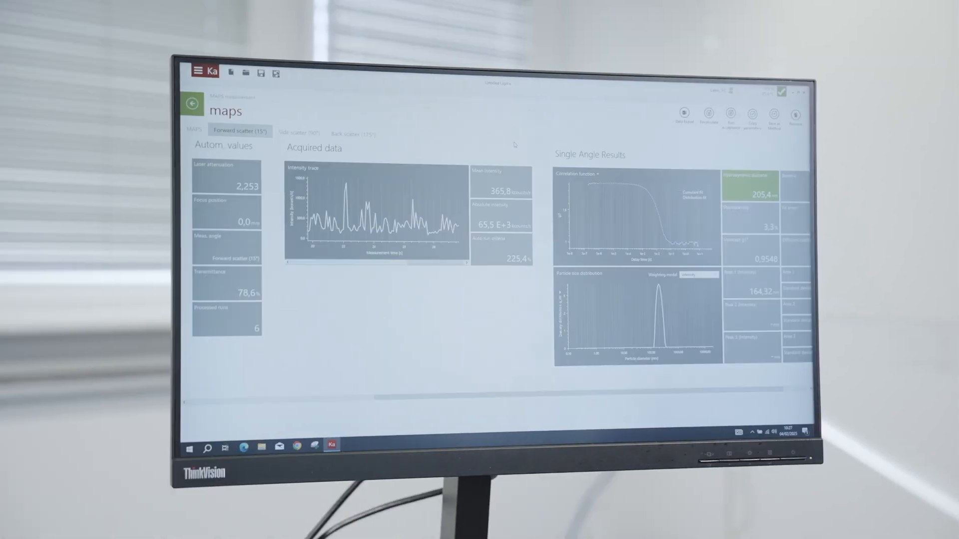
# Step: View the MAPS side scatter (90°) results, then close the measurement
pyautogui.click(300, 132)
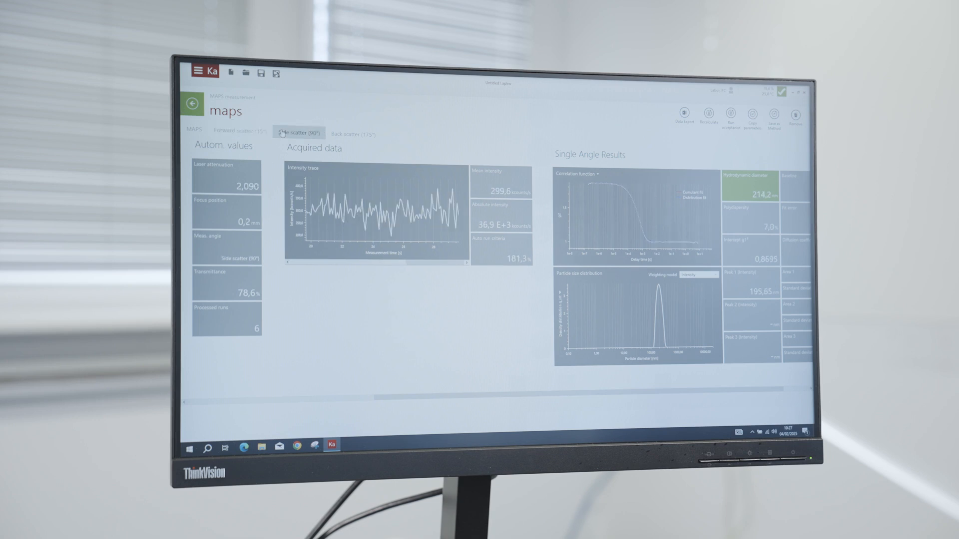
pyautogui.click(353, 133)
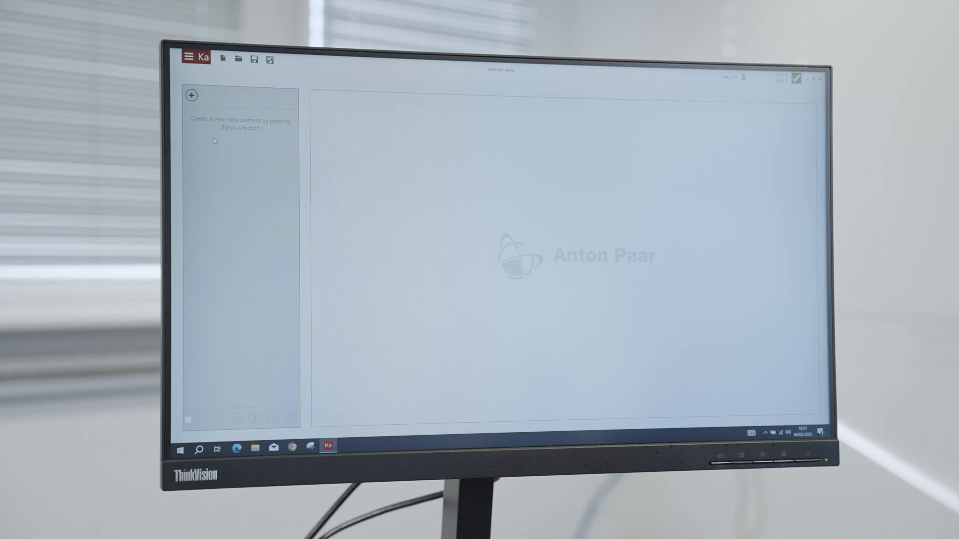
# Step: Start a new Zeta potential measurement titled 'zeta potential'
pyautogui.click(191, 96)
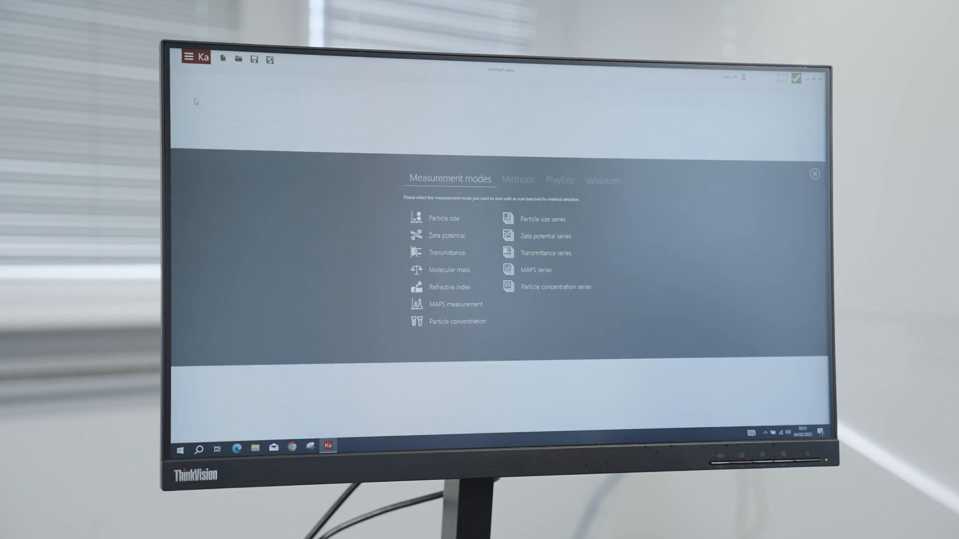
pyautogui.click(444, 234)
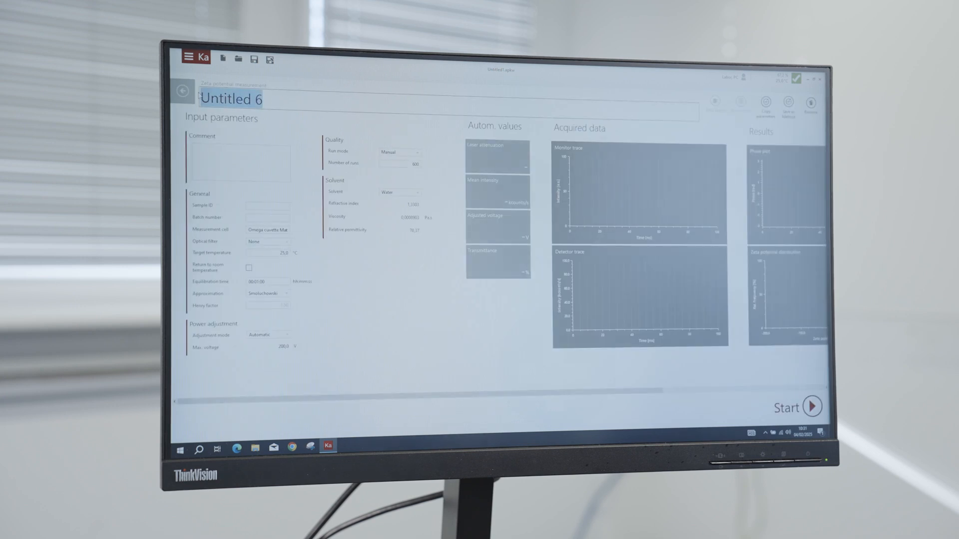
pyautogui.write('zeta pot')
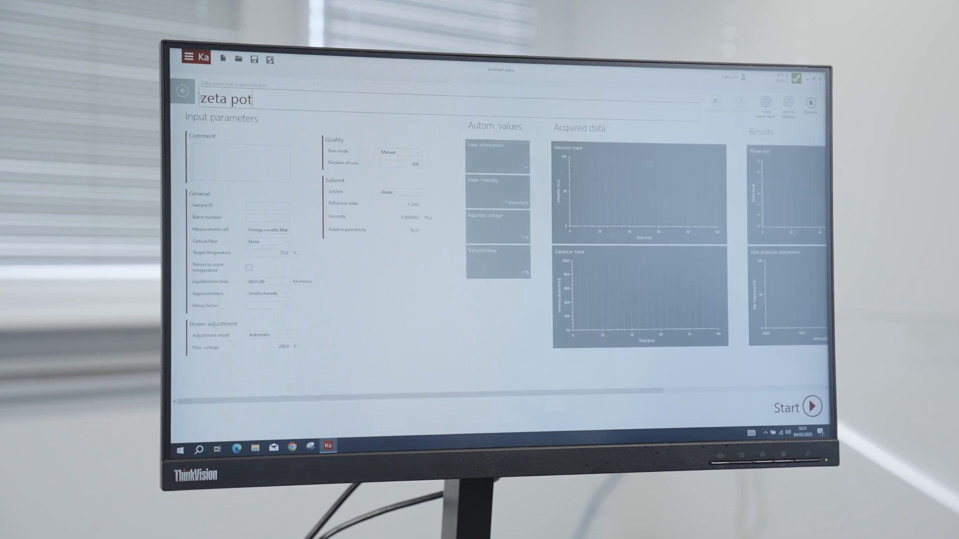
pyautogui.write('ential')
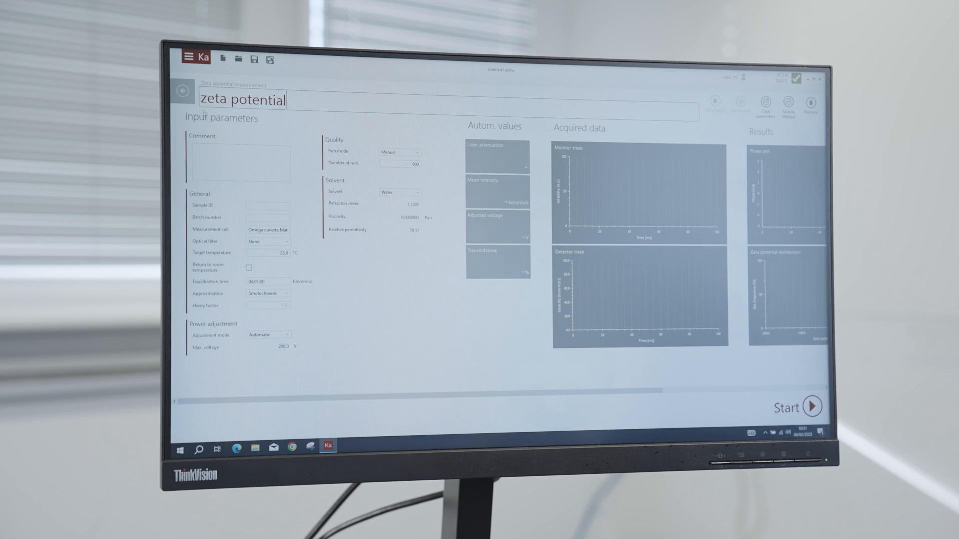
pyautogui.click(268, 230)
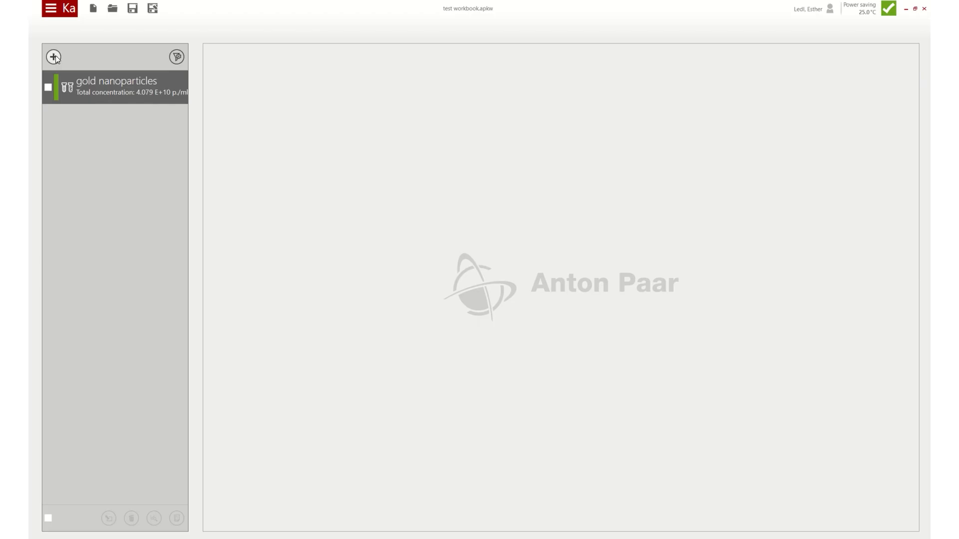
# Step: Create a 'molecular mass' measurement with 10 and 5 mg/ml concentrations and start it
pyautogui.click(53, 57)
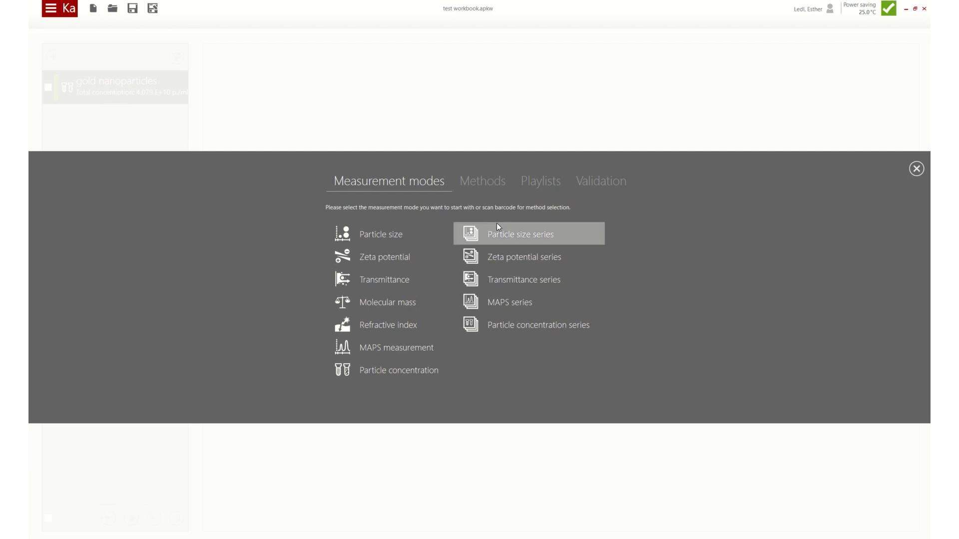
pyautogui.click(387, 302)
pyautogui.write('Un')
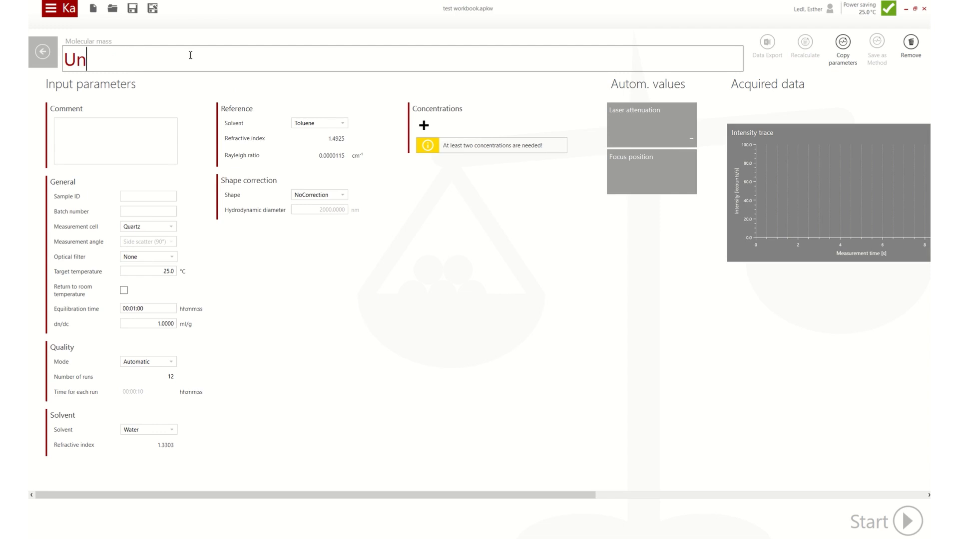
pyautogui.write('mol')
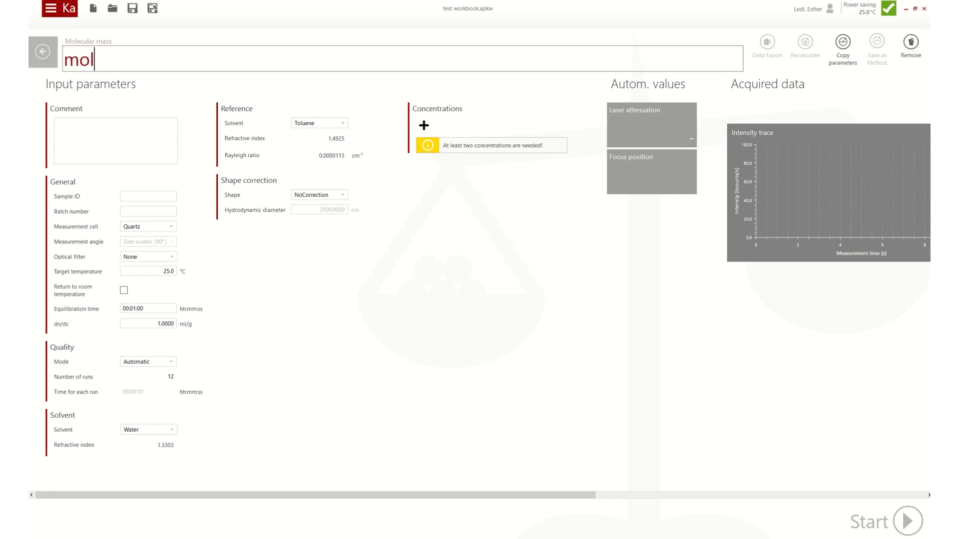
pyautogui.write('ecular mass')
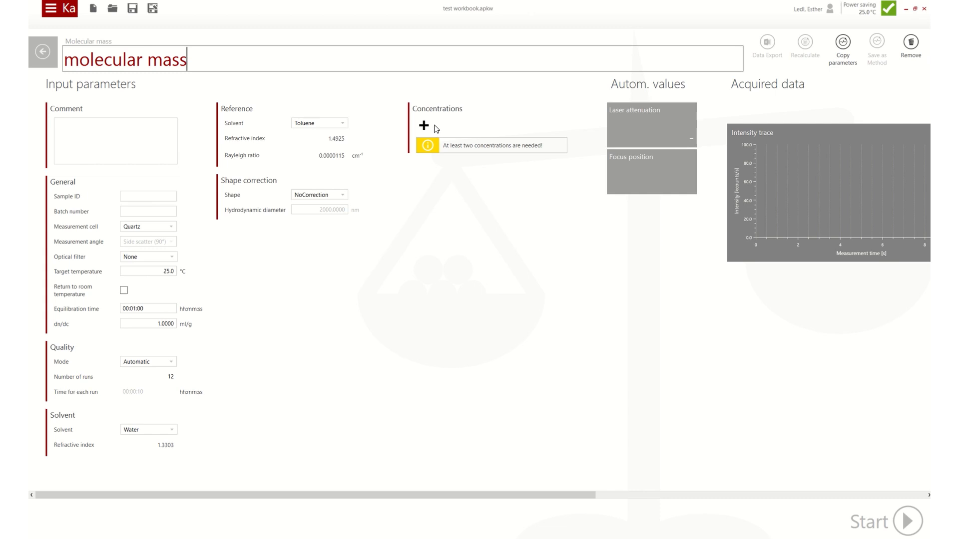
pyautogui.click(424, 125)
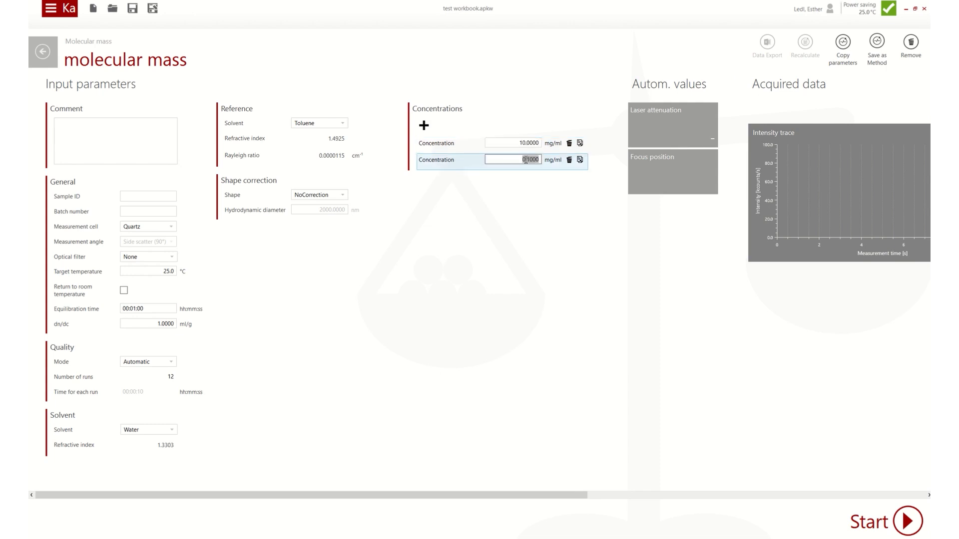
pyautogui.write('5.0000')
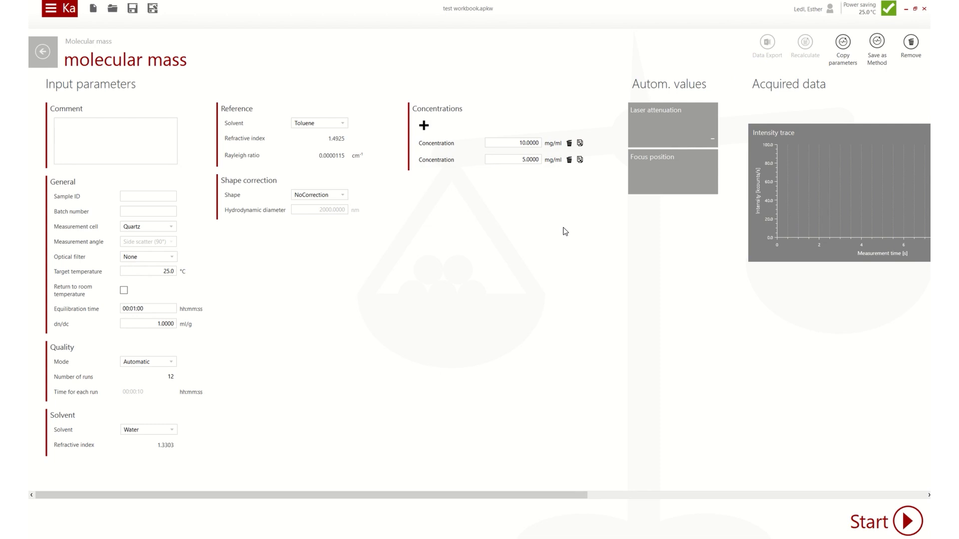
pyautogui.moveTo(911, 521)
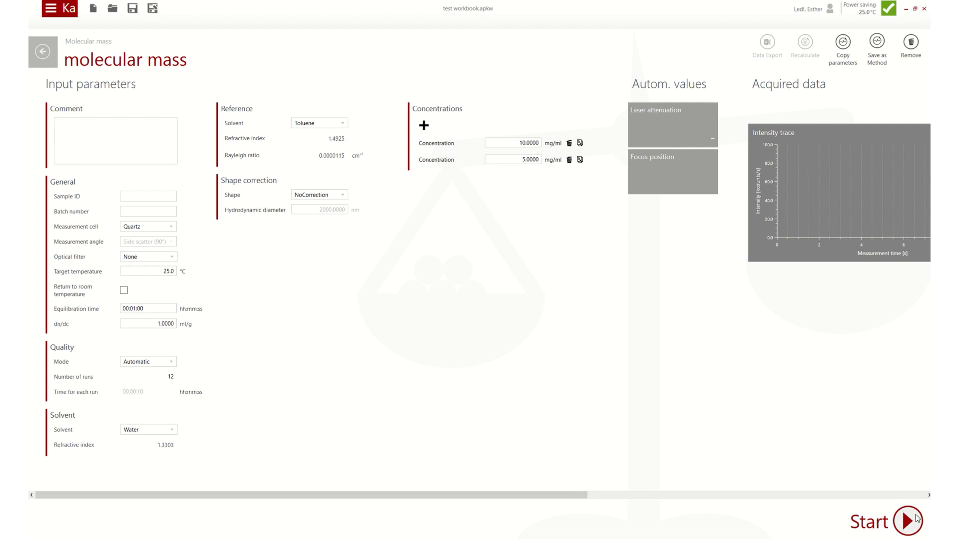
pyautogui.click(907, 521)
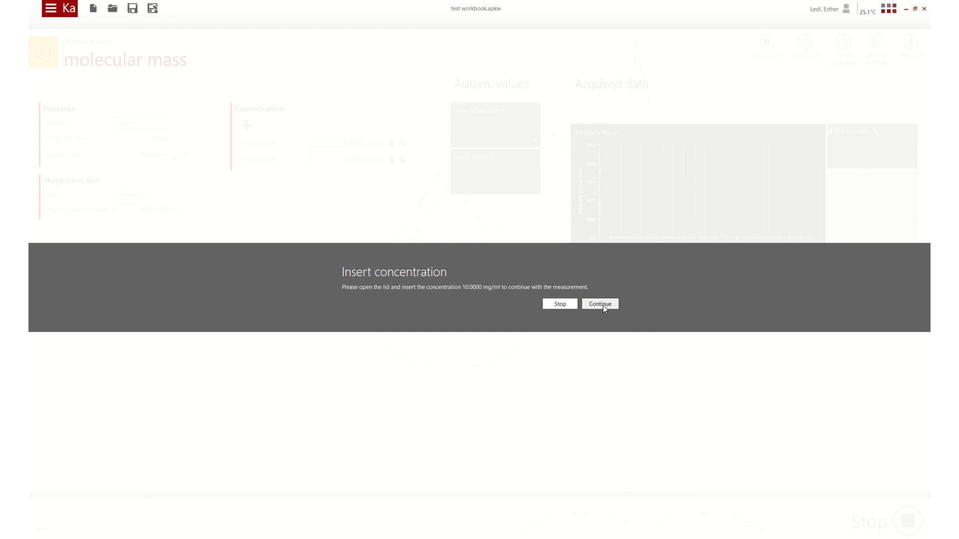
# Step: Confirm the 10 mg/ml sample is inserted so the measurement continues
pyautogui.click(599, 304)
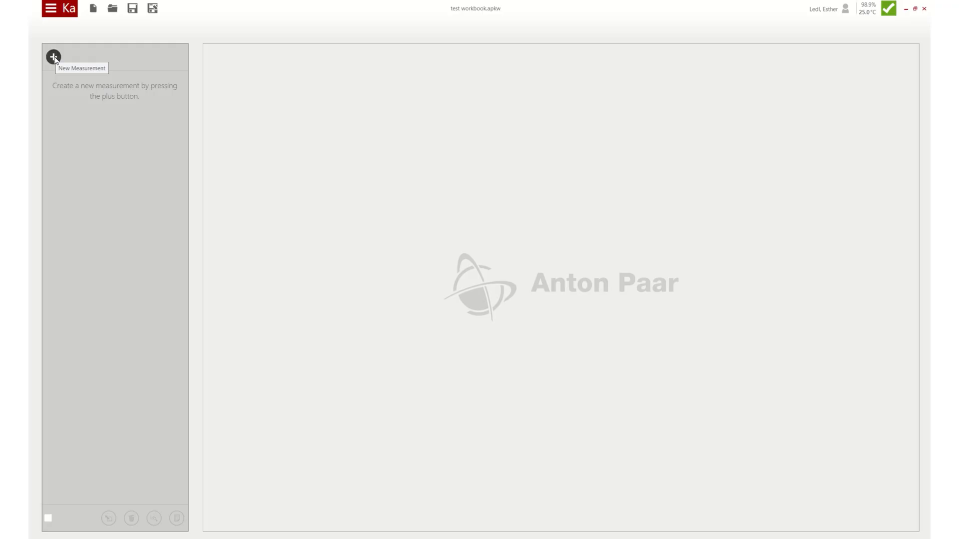
# Step: Start a new Particle concentration measurement titled 'gold nanoparticles'
pyautogui.click(54, 57)
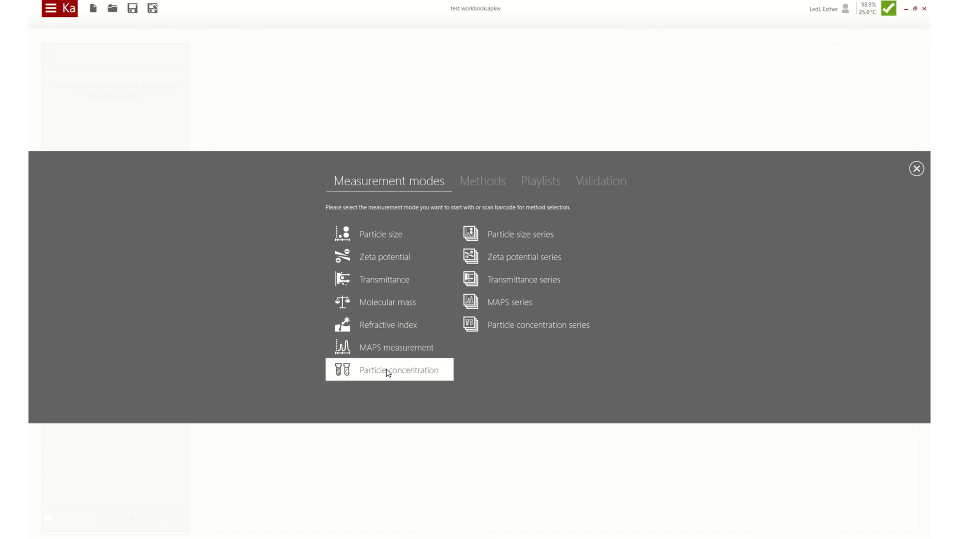
pyautogui.click(398, 370)
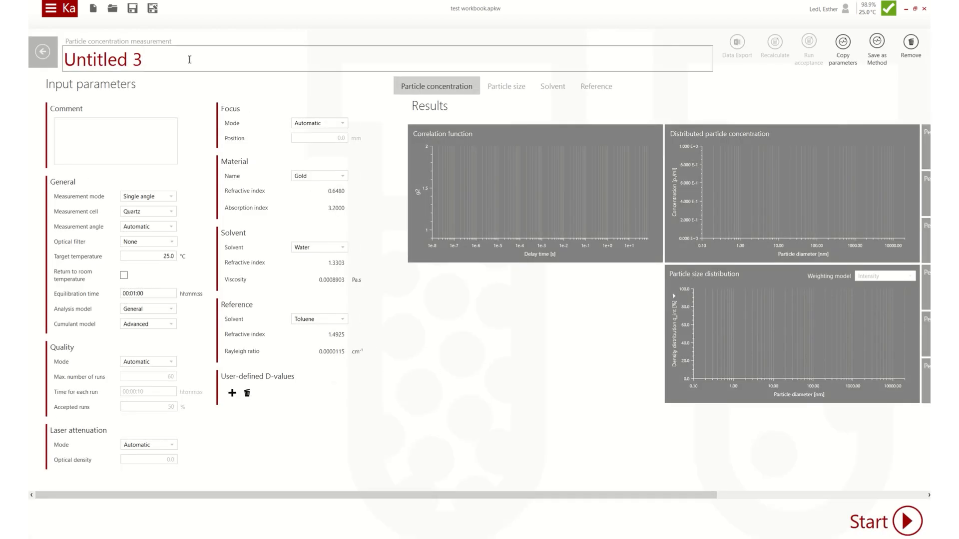
pyautogui.write('g')
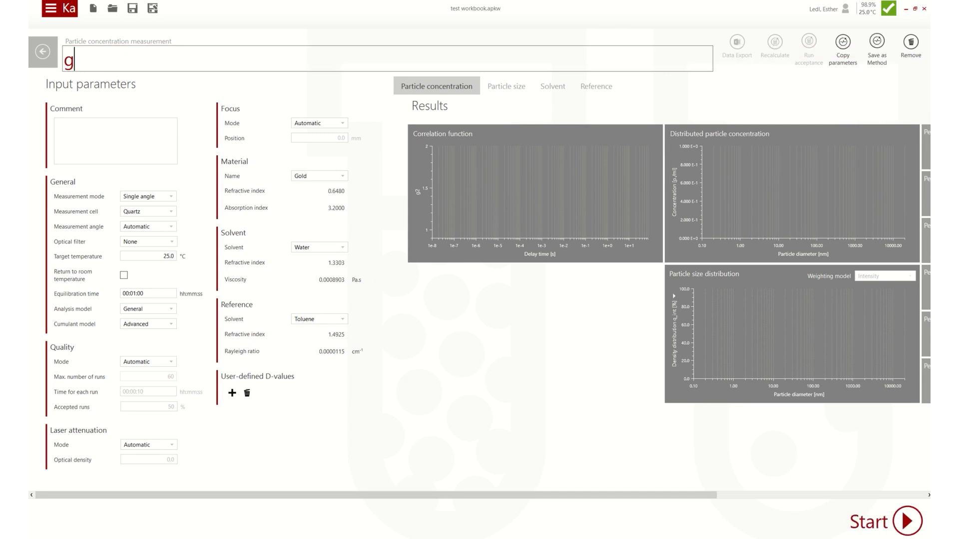
pyautogui.write('old nanop')
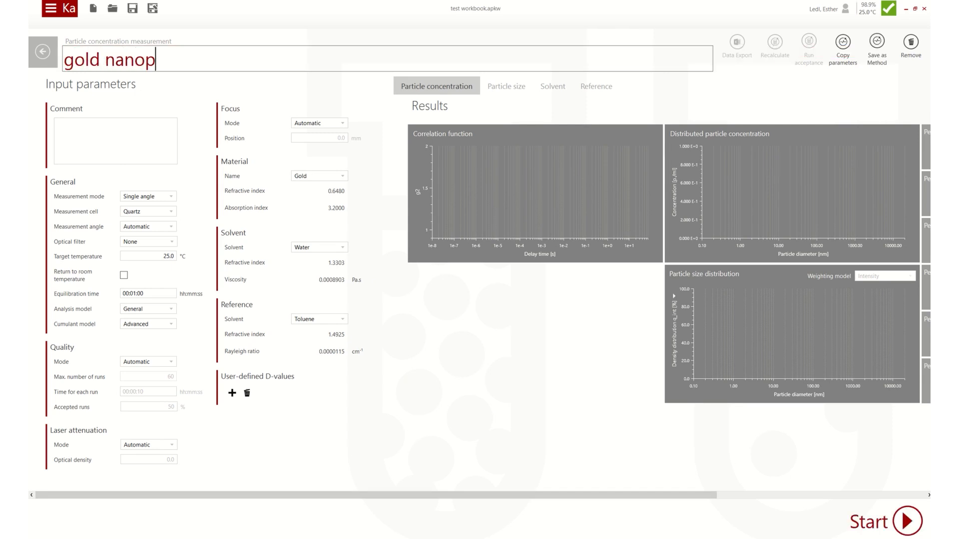
pyautogui.write('articles')
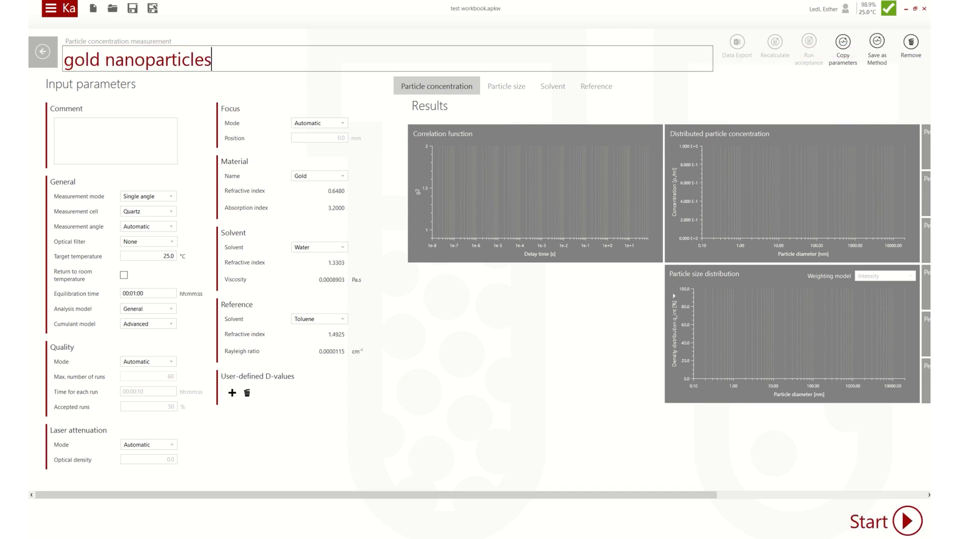
pyautogui.moveTo(190, 78)
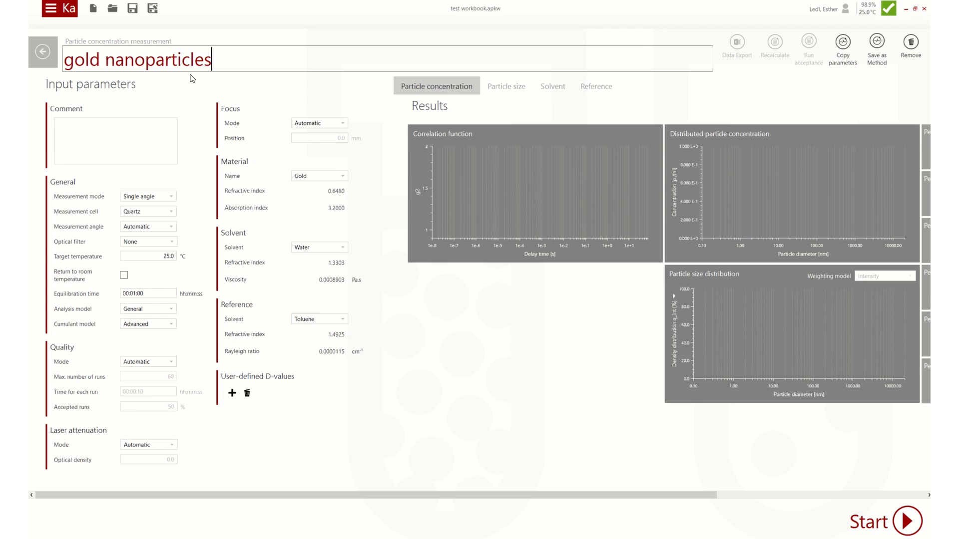
pyautogui.moveTo(831, 466)
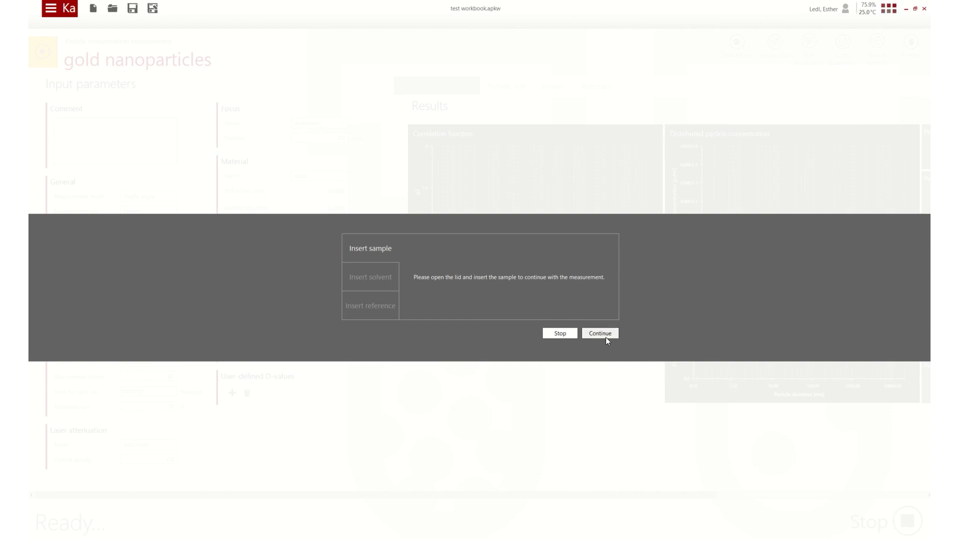
# Step: Confirm the gold nanoparticles sample is inserted so the measurement starts equilibrating
pyautogui.click(600, 333)
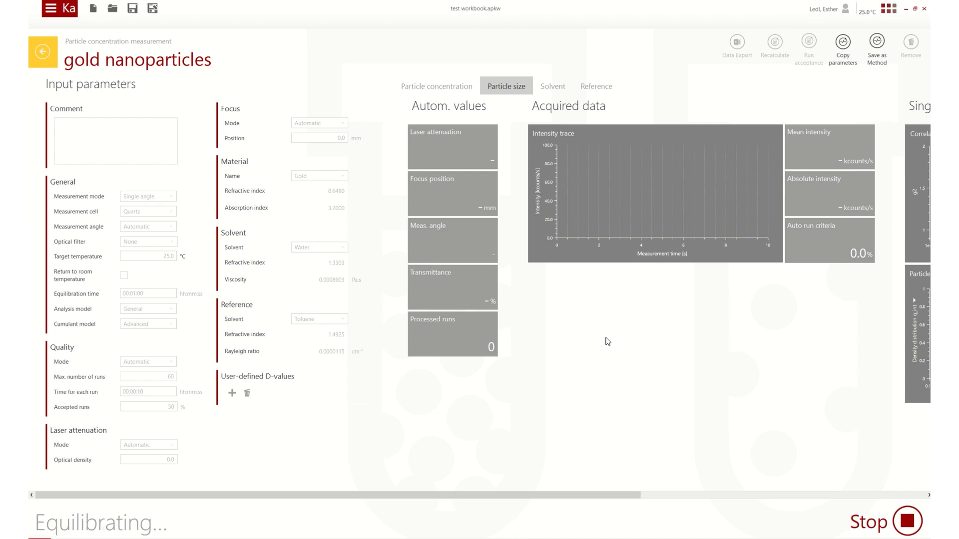